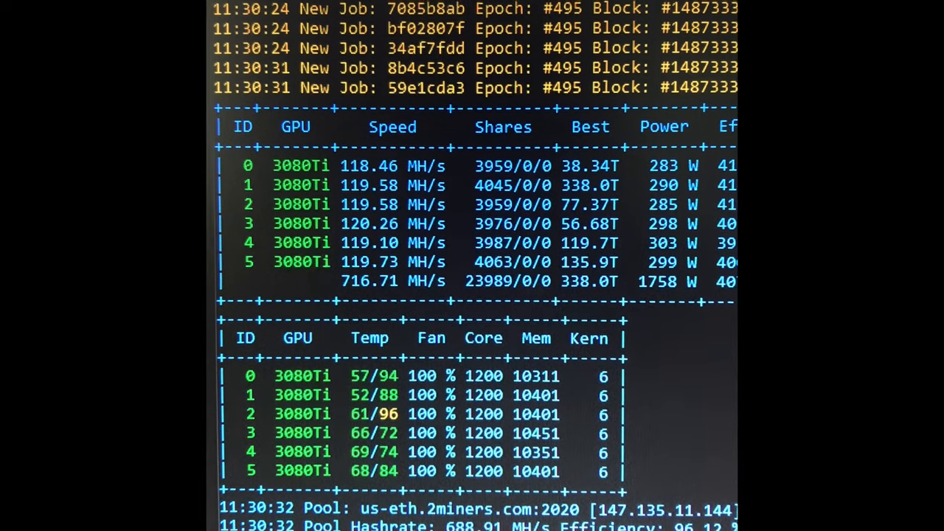
scroll(down, 3)
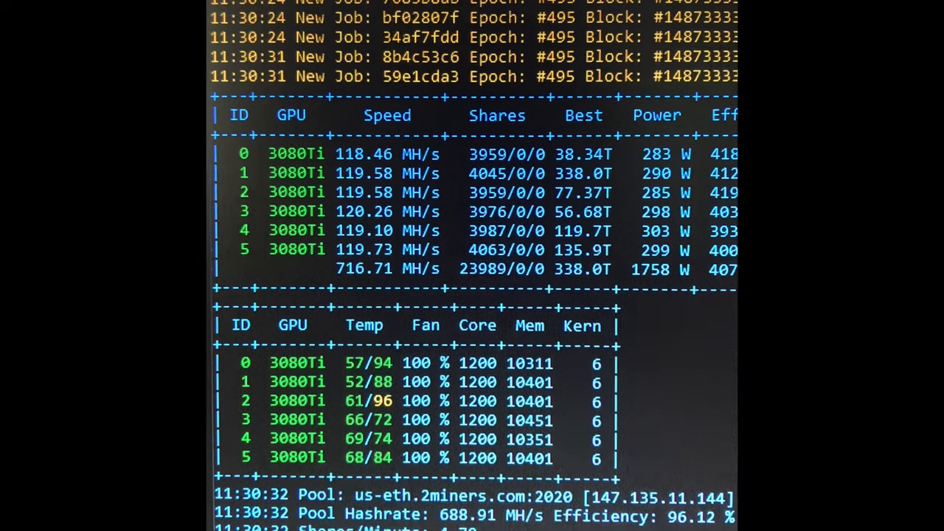
scroll(down, 3)
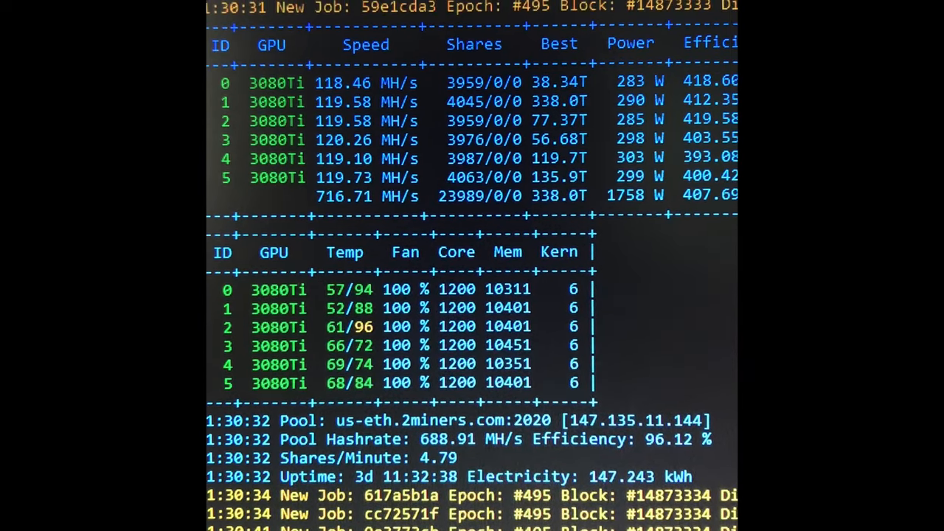
scroll(down, 3)
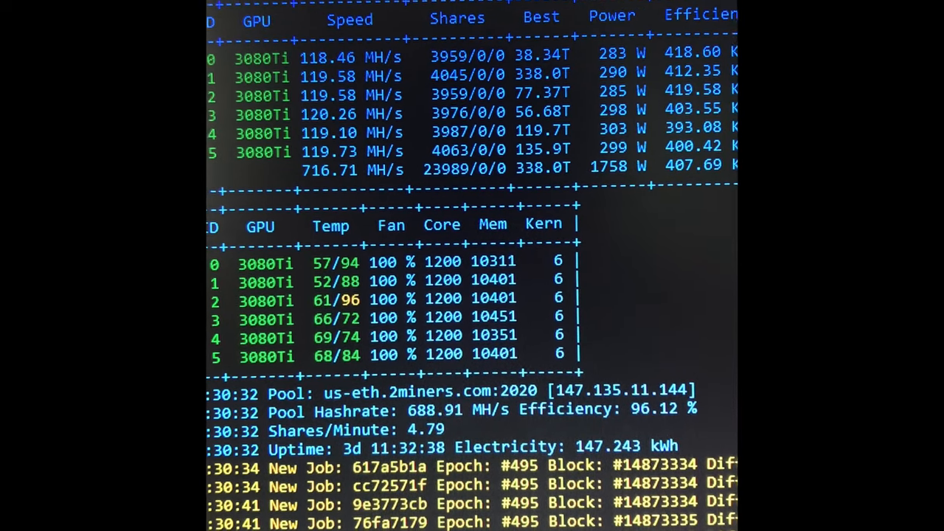
scroll(down, 3)
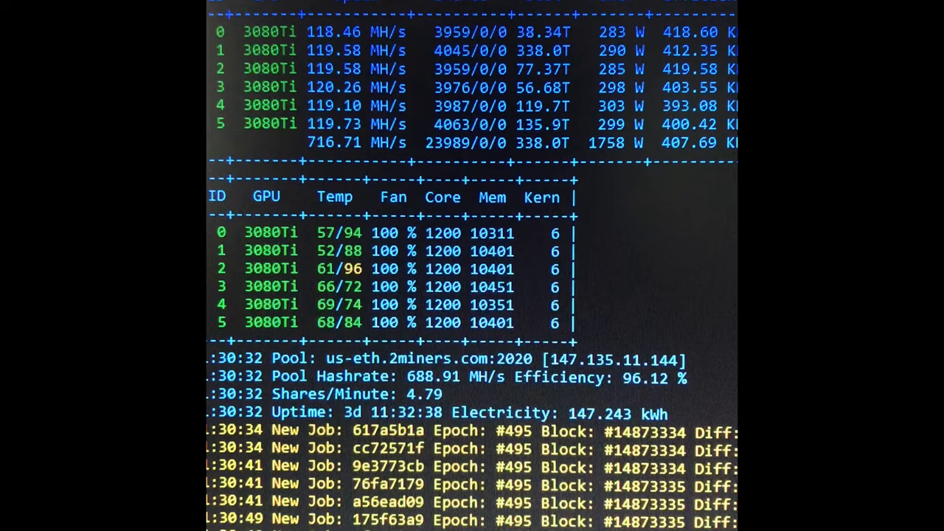
scroll(down, 3)
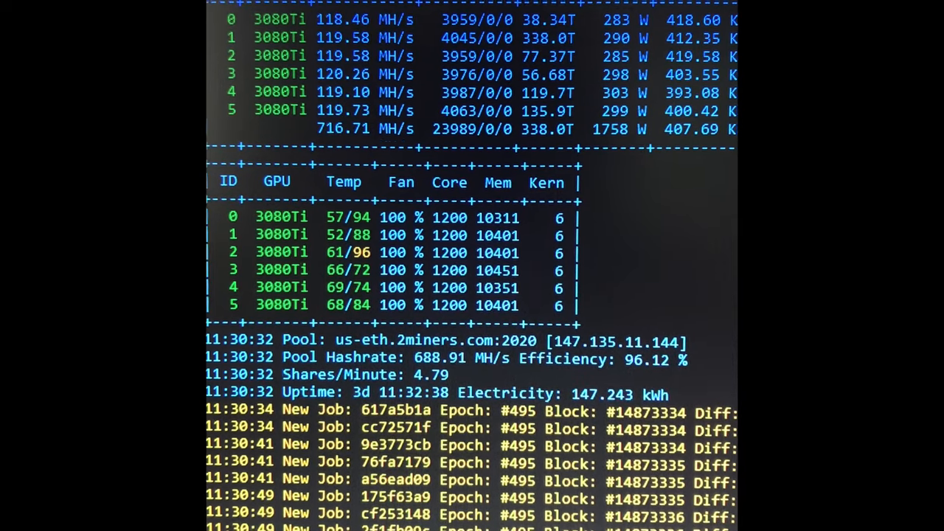
scroll(down, 3)
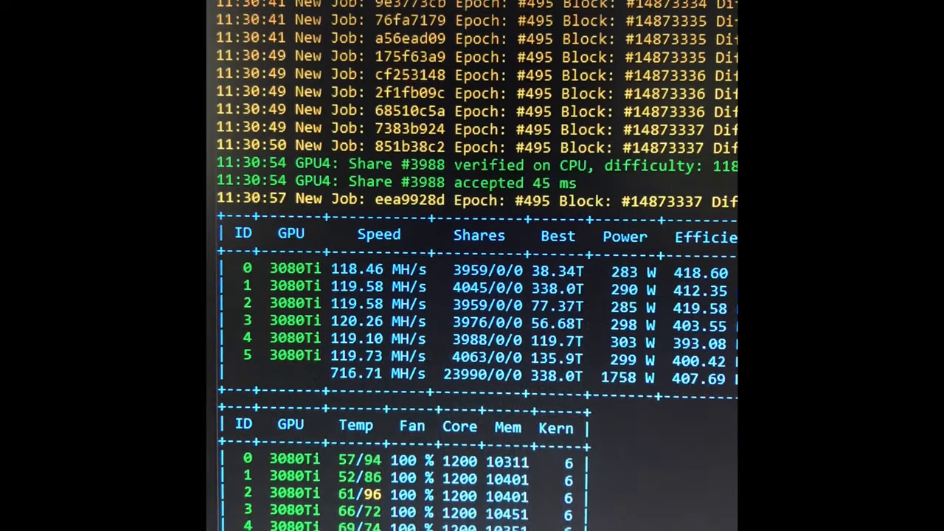
scroll(down, 3)
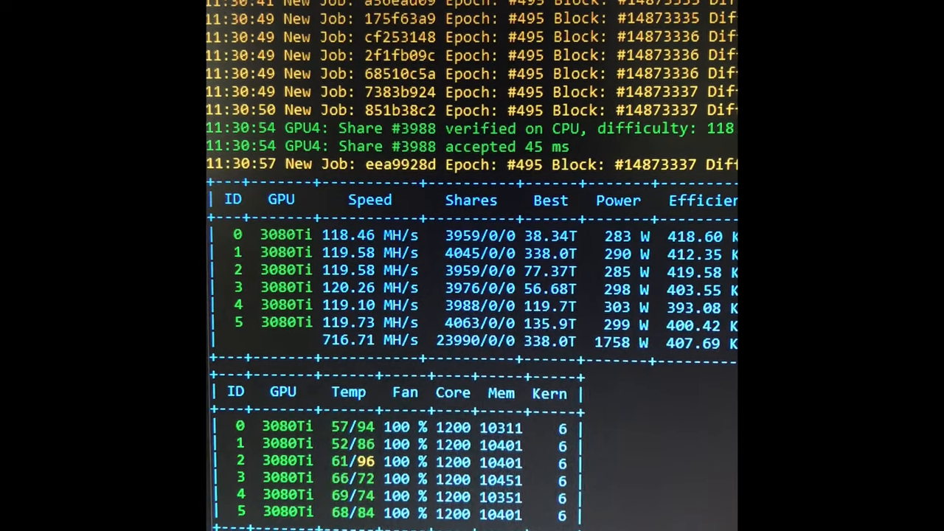
scroll(down, 3)
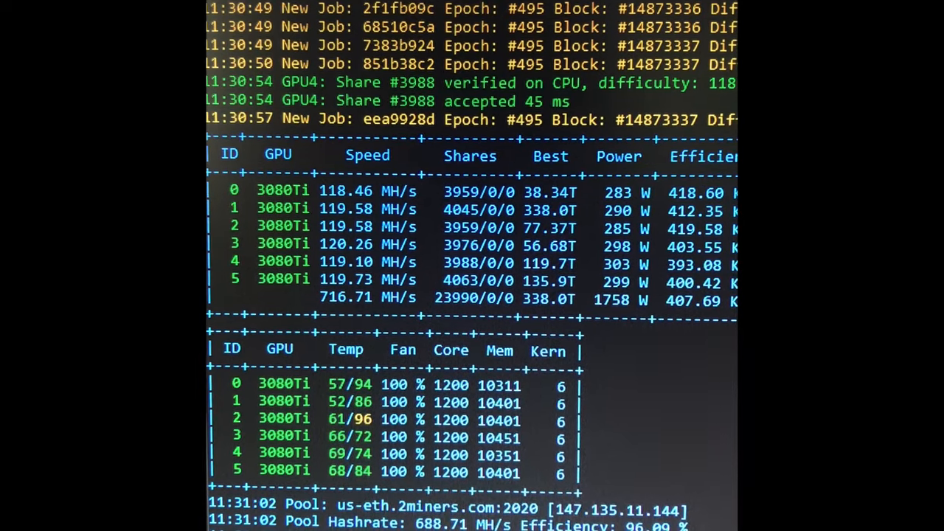
scroll(down, 3)
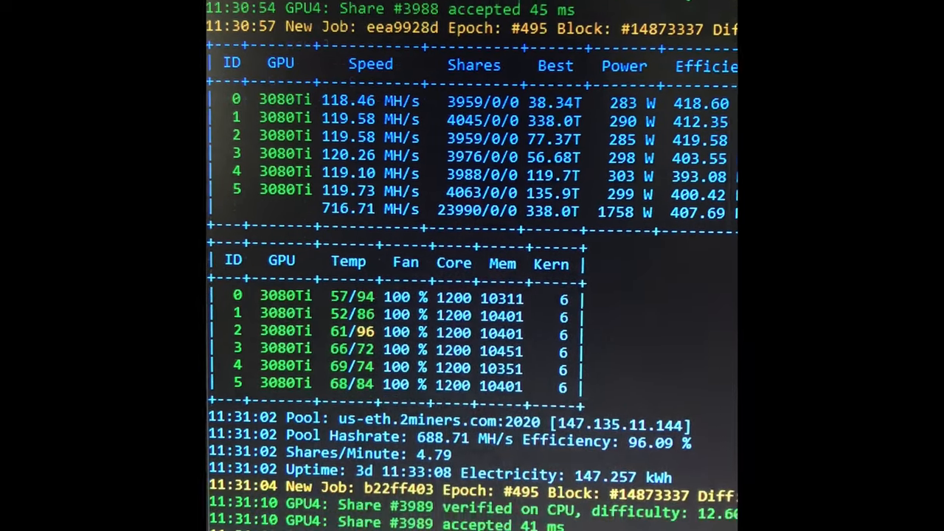
scroll(down, 3)
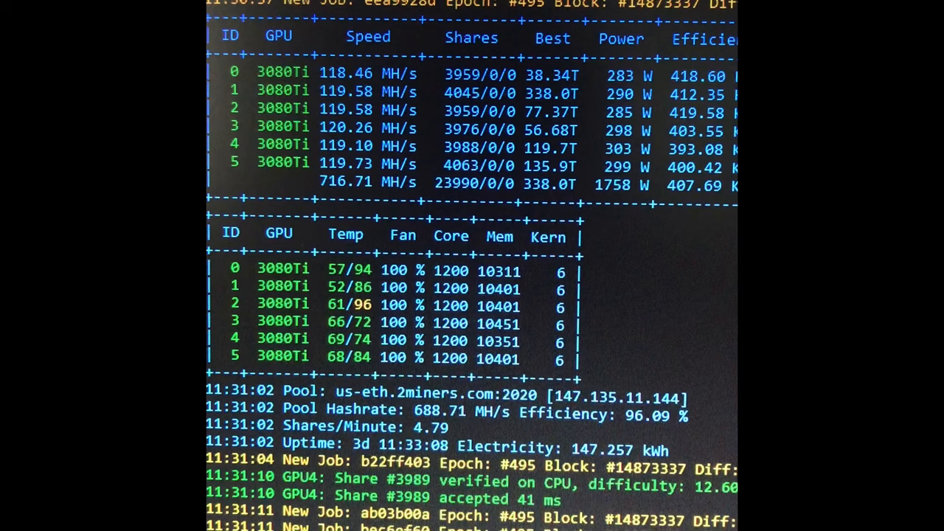
scroll(down, 3)
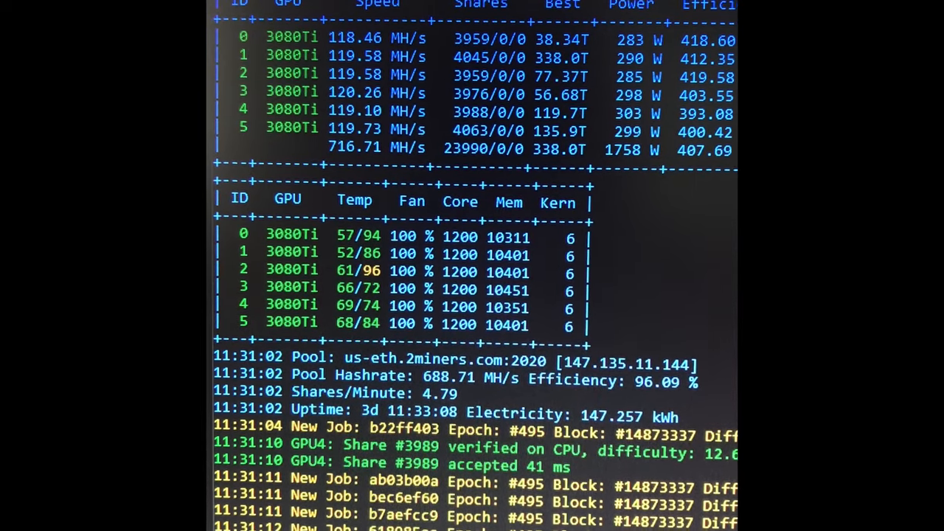
scroll(down, 3)
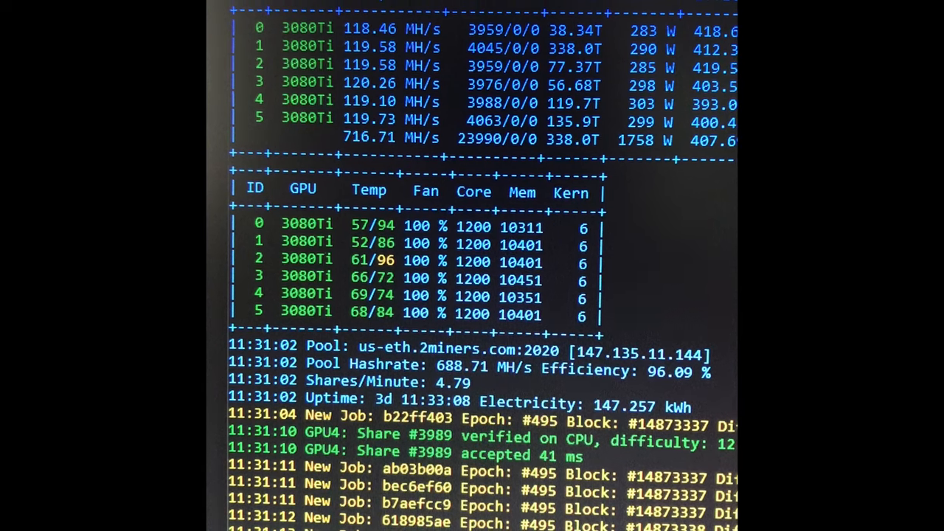
scroll(down, 3)
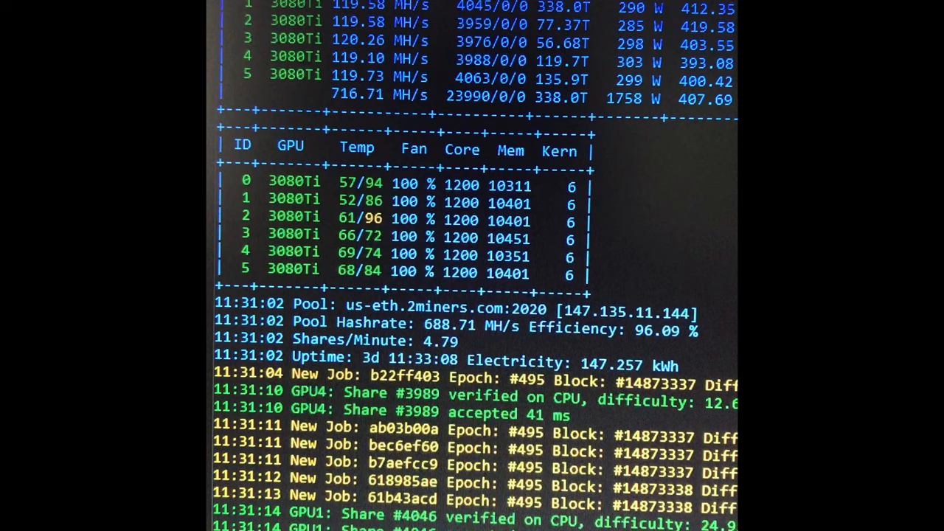
scroll(down, 3)
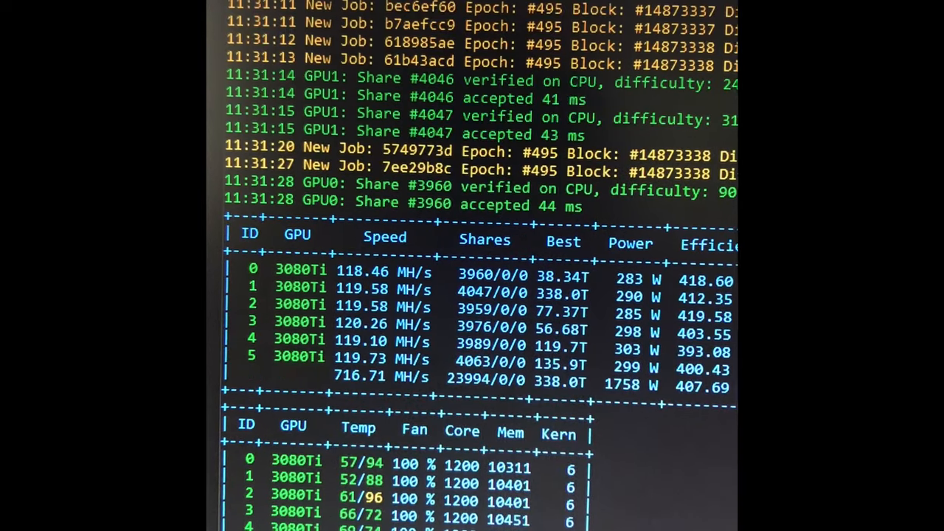